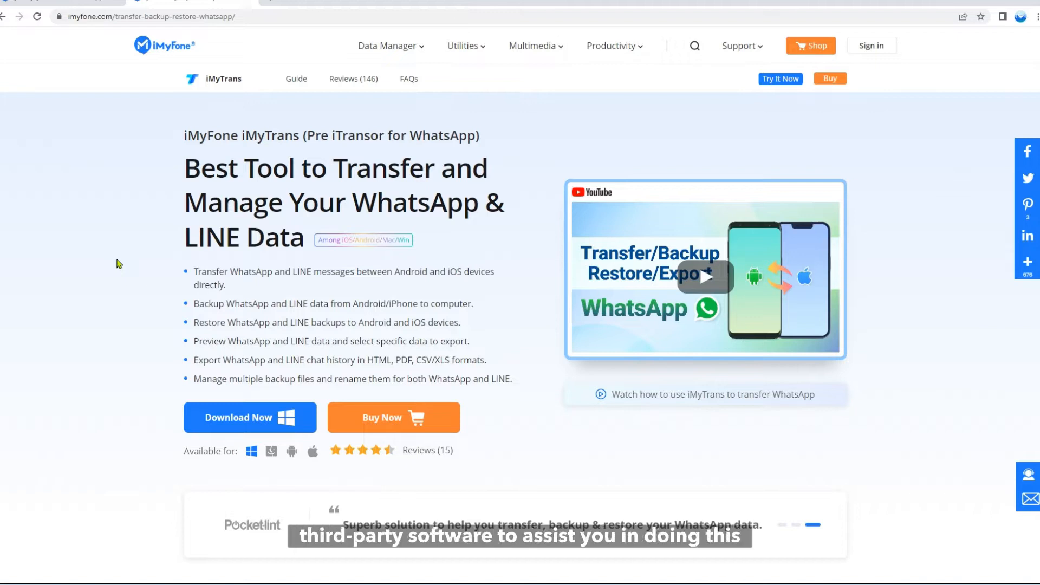
Review the iMyTrans product page and start the Download Now (Windows) installer download
scroll("down", 3)
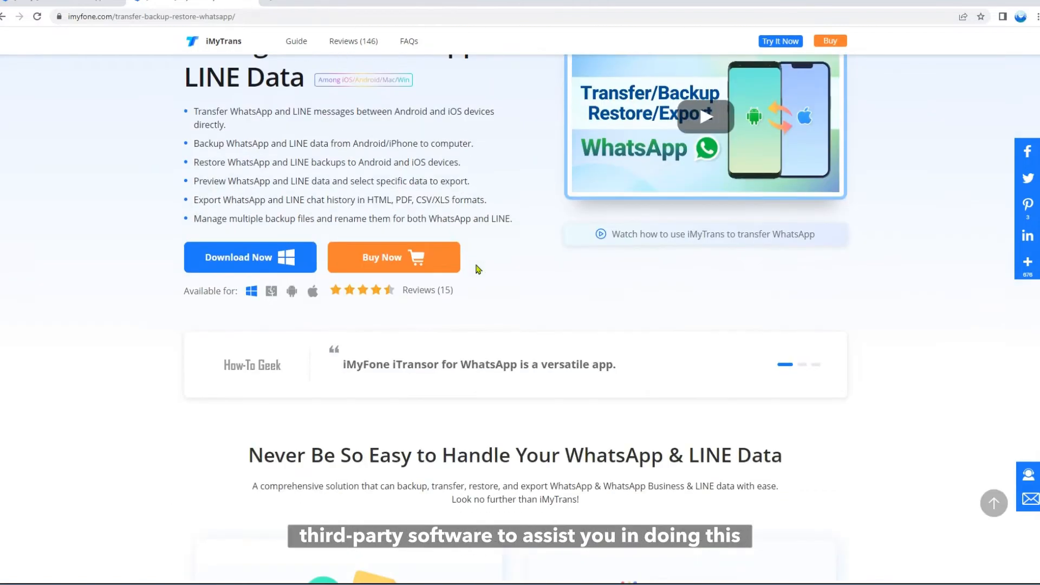
scroll("down", 3)
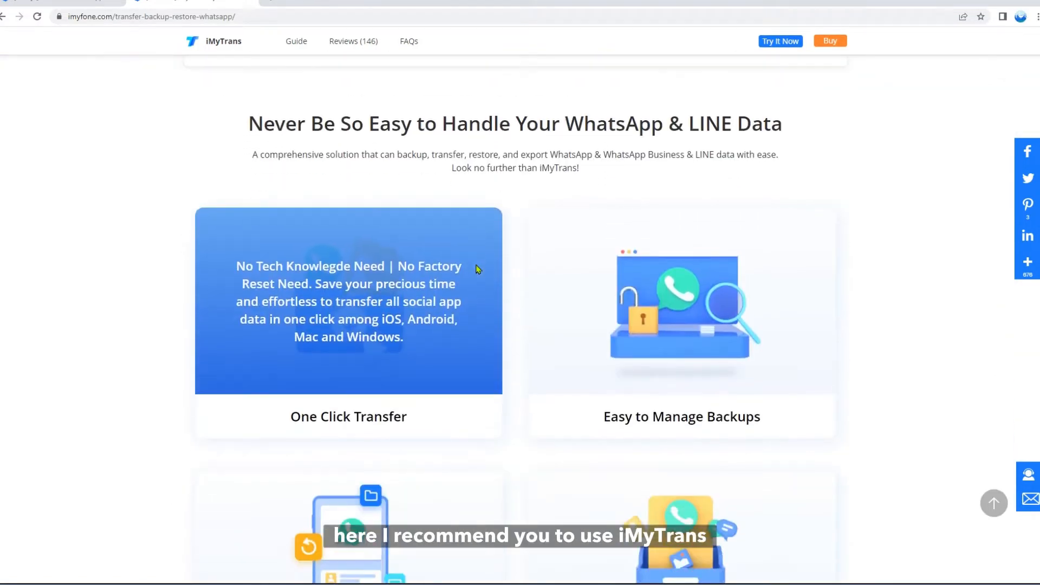
scroll("down", 3)
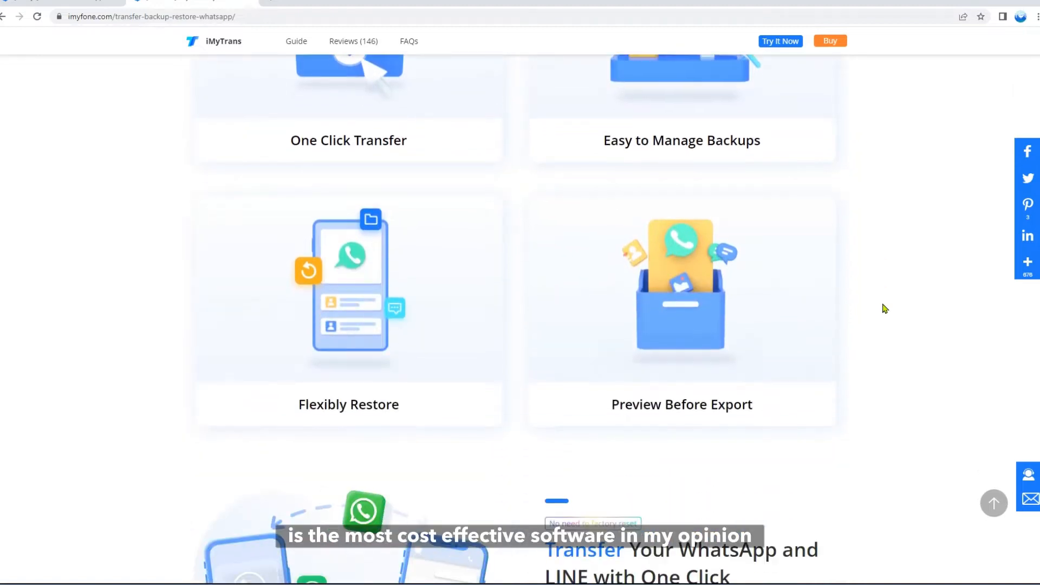
scroll("down", 3)
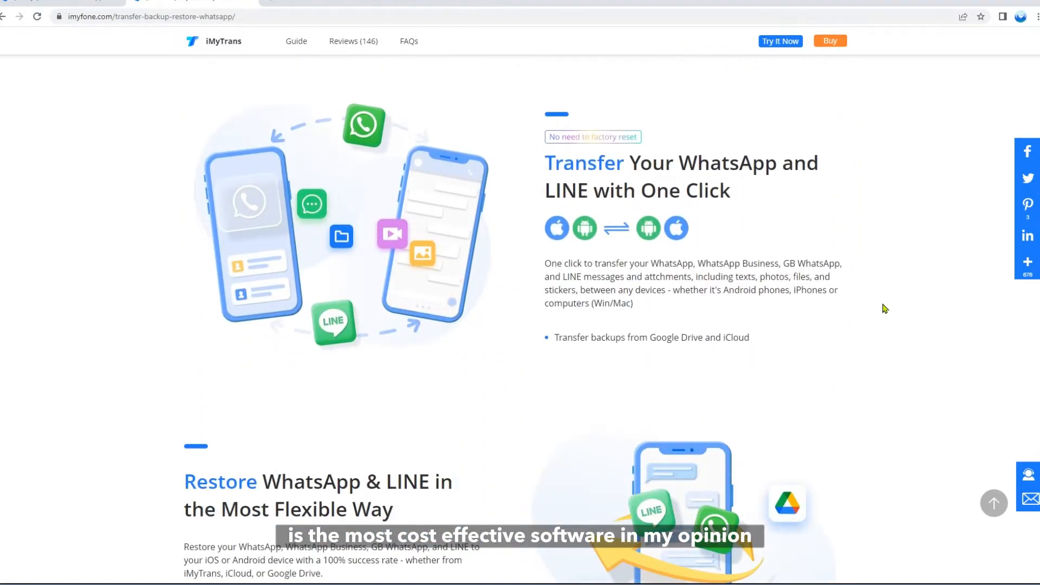
scroll("down", 3)
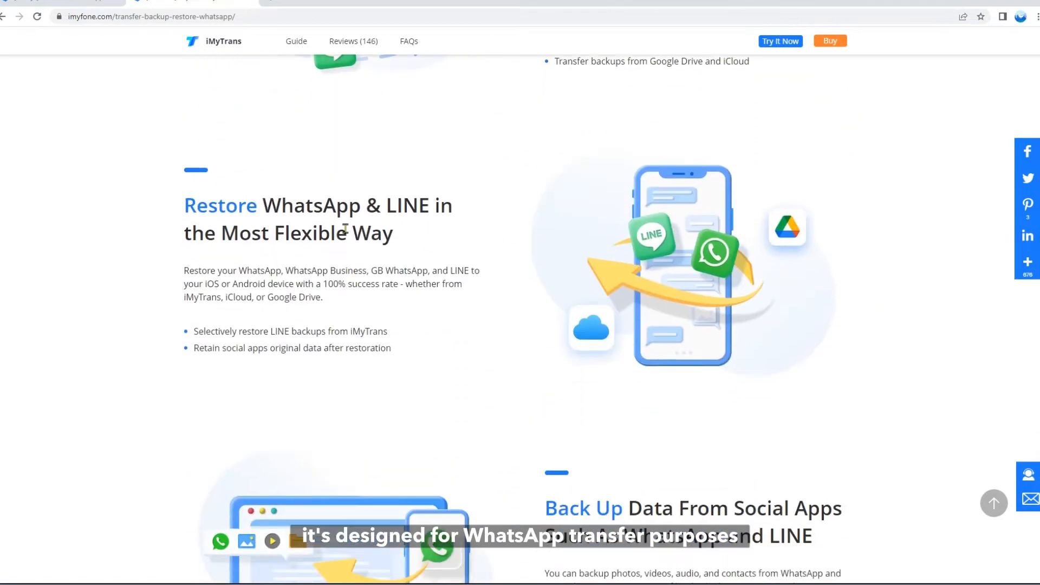
scroll("down", 3)
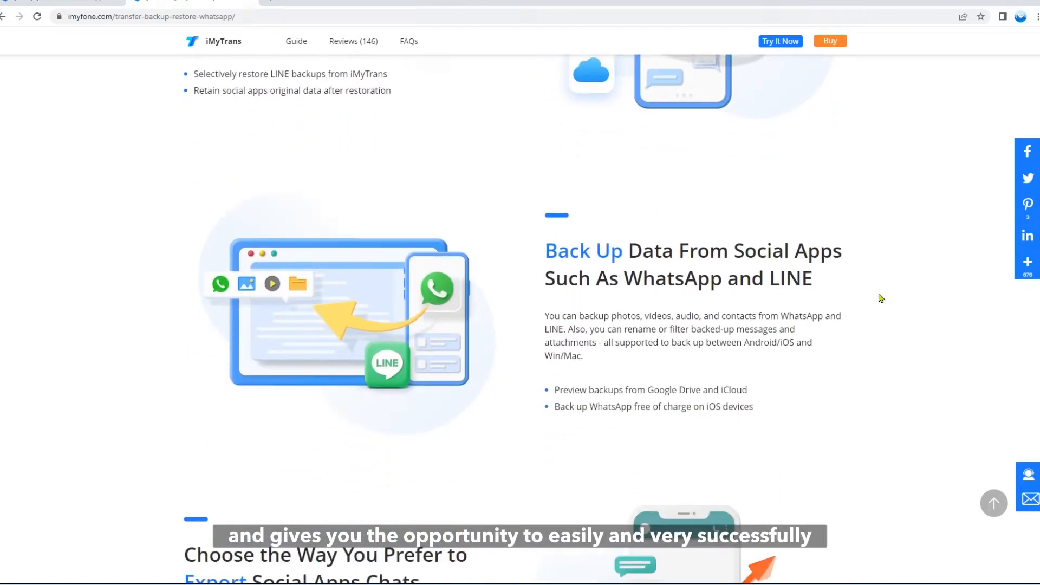
scroll("down", 3)
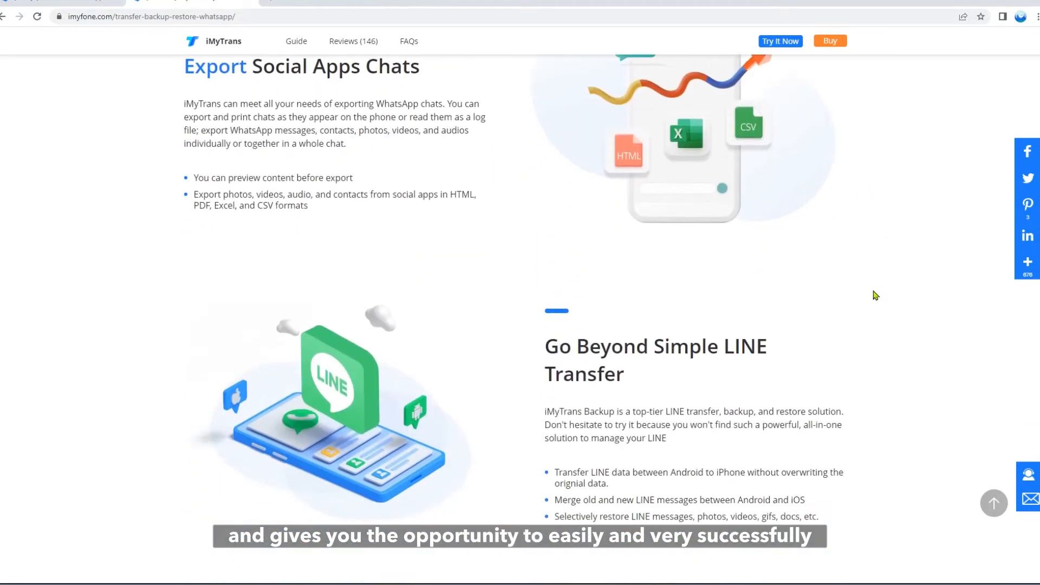
scroll("up", 3)
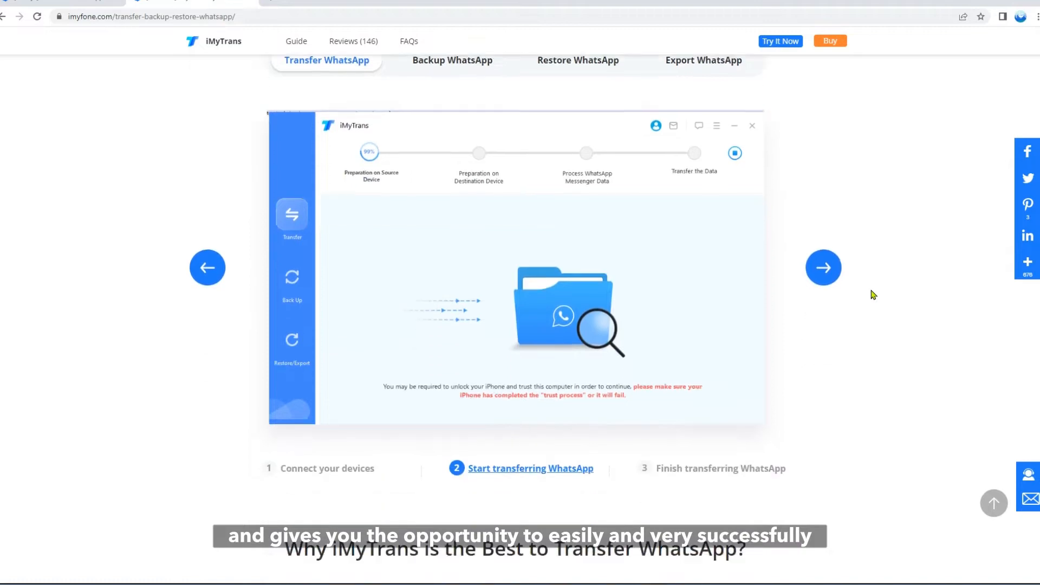
scroll("down", 3)
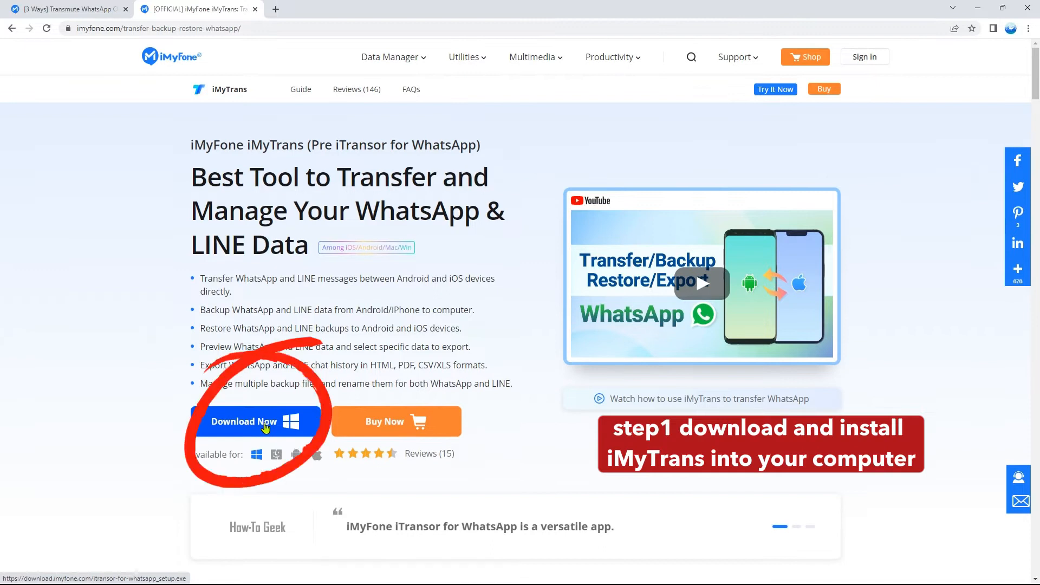
left_click(255, 421)
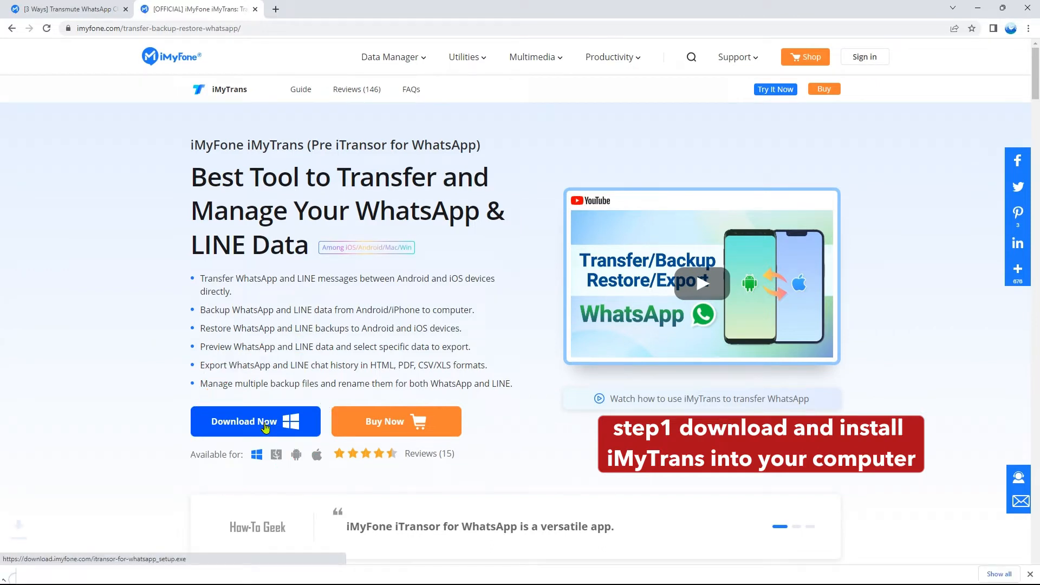
left_click(255, 422)
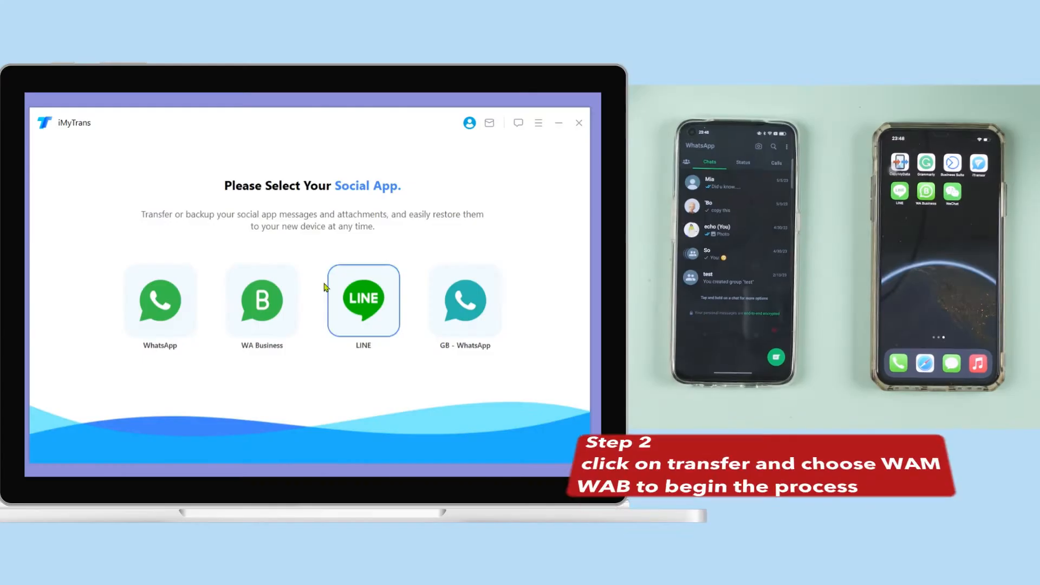
Pick WhatsApp on the Please Select Your Social App screen
left_click(159, 302)
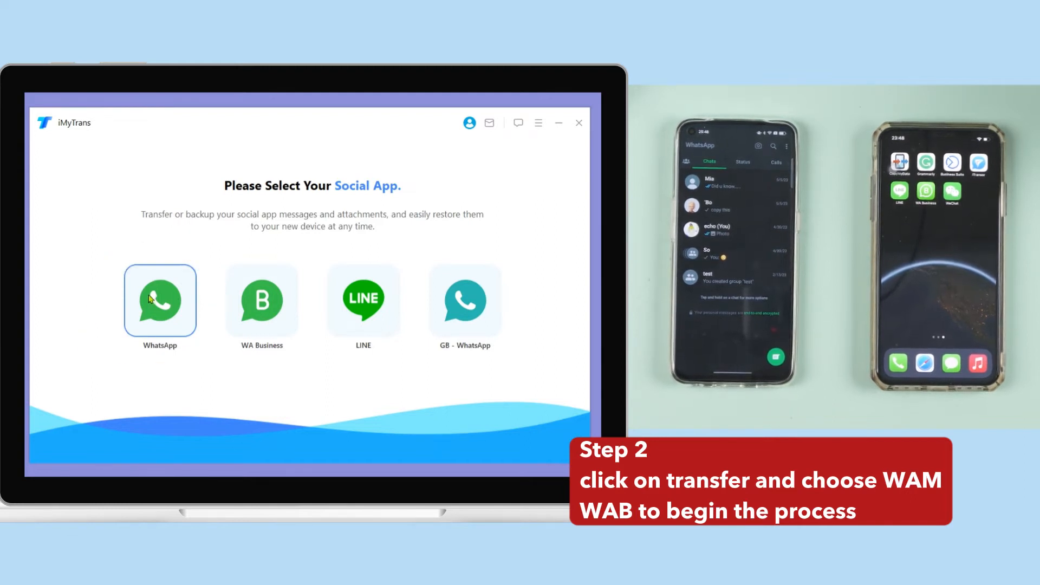
left_click(160, 300)
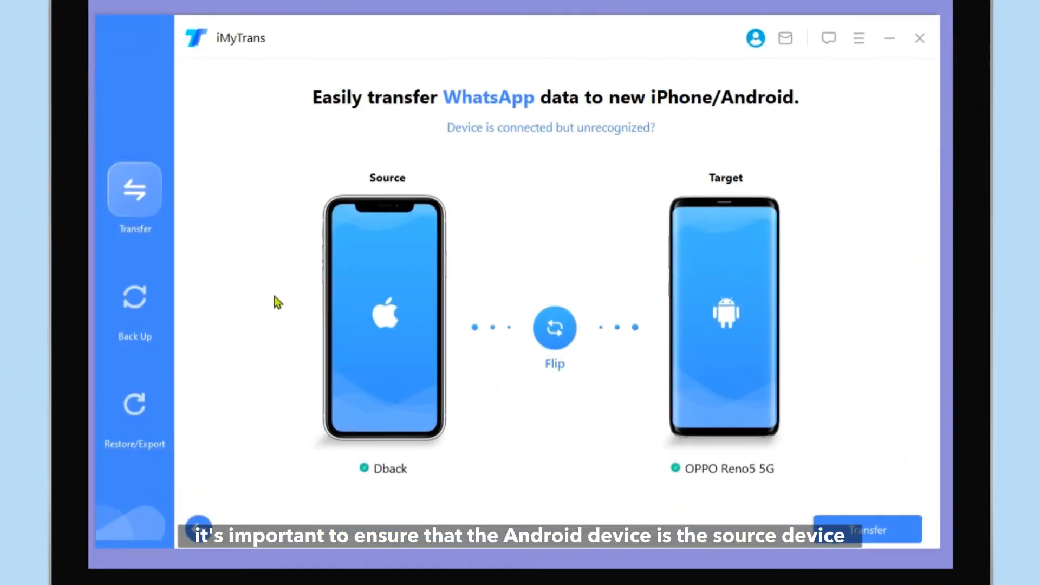
mouse_move(834, 395)
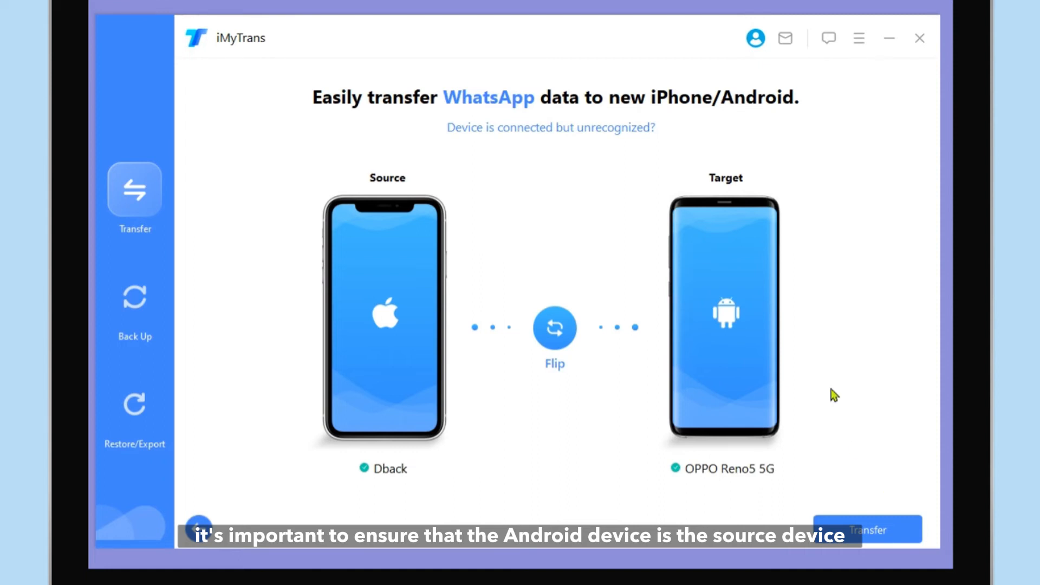
Flip the devices so the OPPO Reno5 5G is source and iPhone target, then start Transfer
left_click(553, 327)
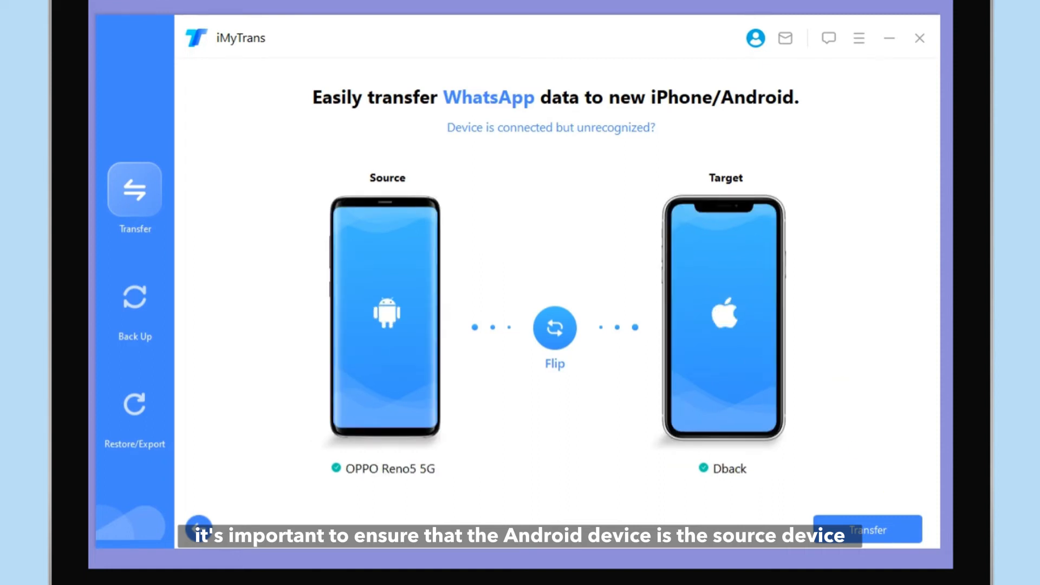
mouse_move(381, 223)
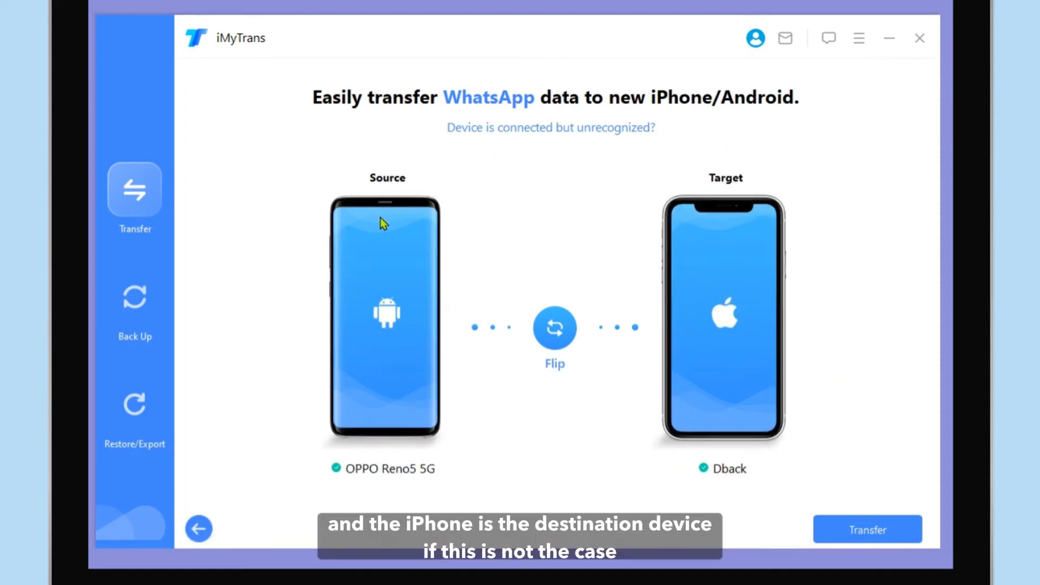
mouse_move(794, 214)
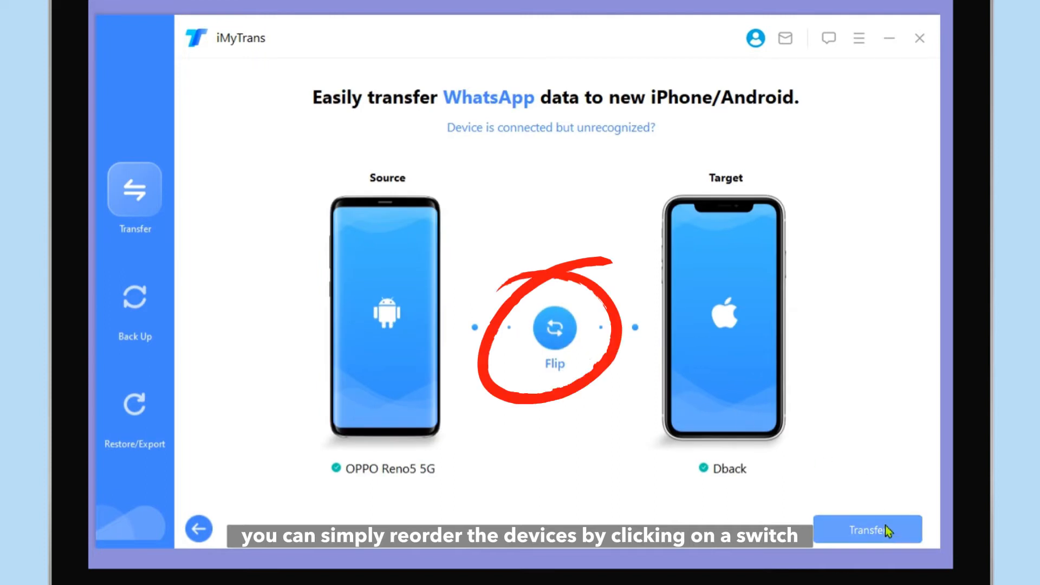
left_click(866, 530)
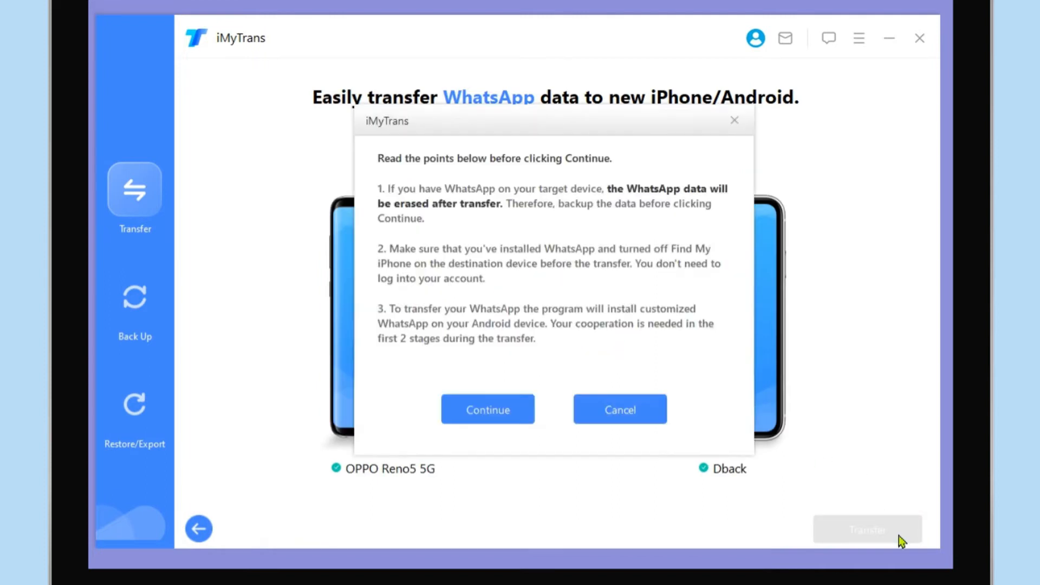
Continue past the erase-and-install warning to begin the WhatsApp transfer
left_click(487, 409)
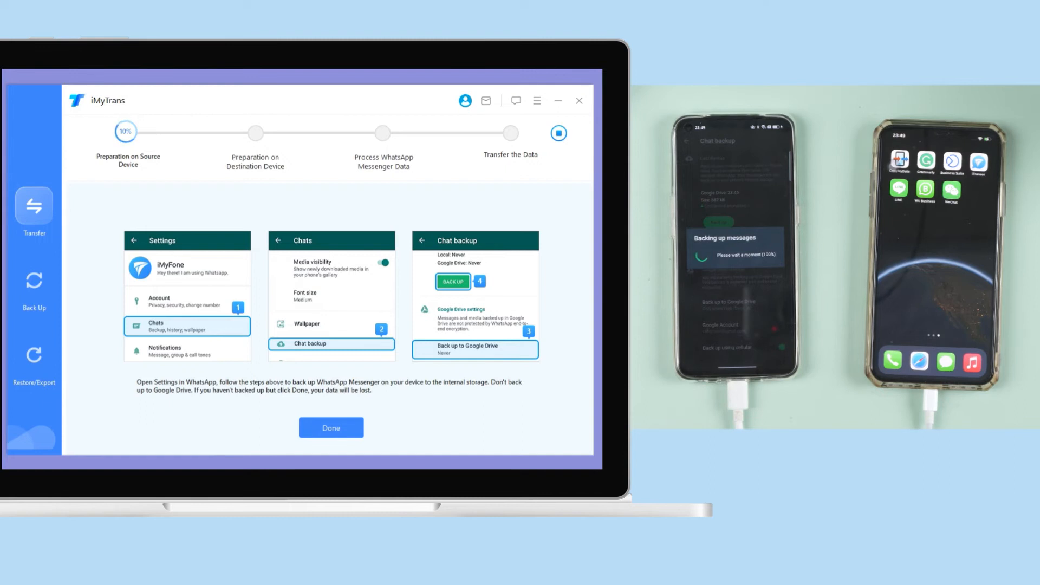
Confirm WhatsApp backup is Done and answer Yes to the storage permission prompt
left_click(330, 426)
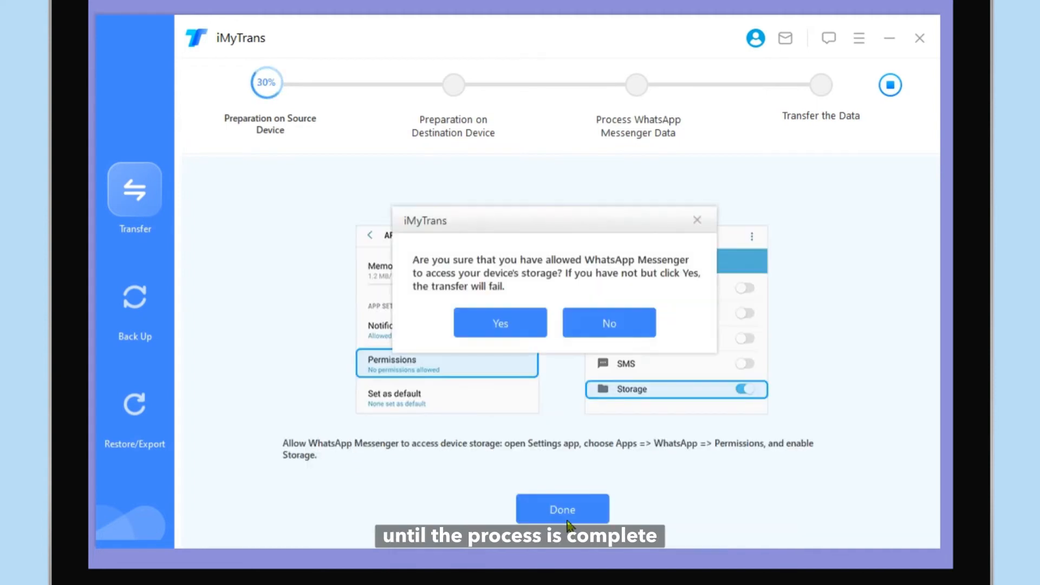
left_click(499, 322)
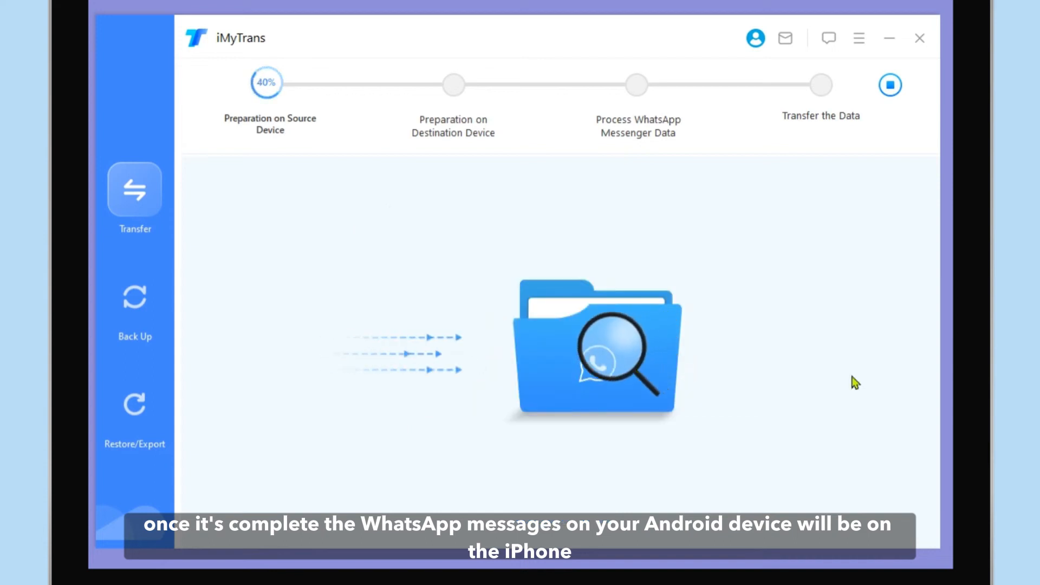